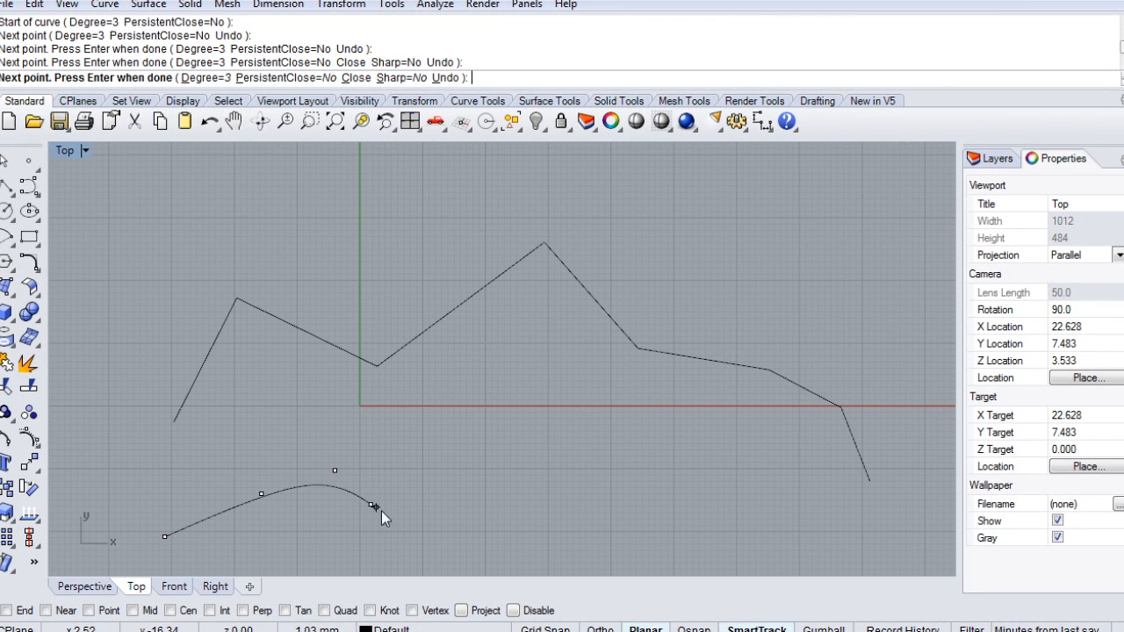
Step: Place the last control point of the wavy curve below the polyline and finish it
left_click(632, 534)
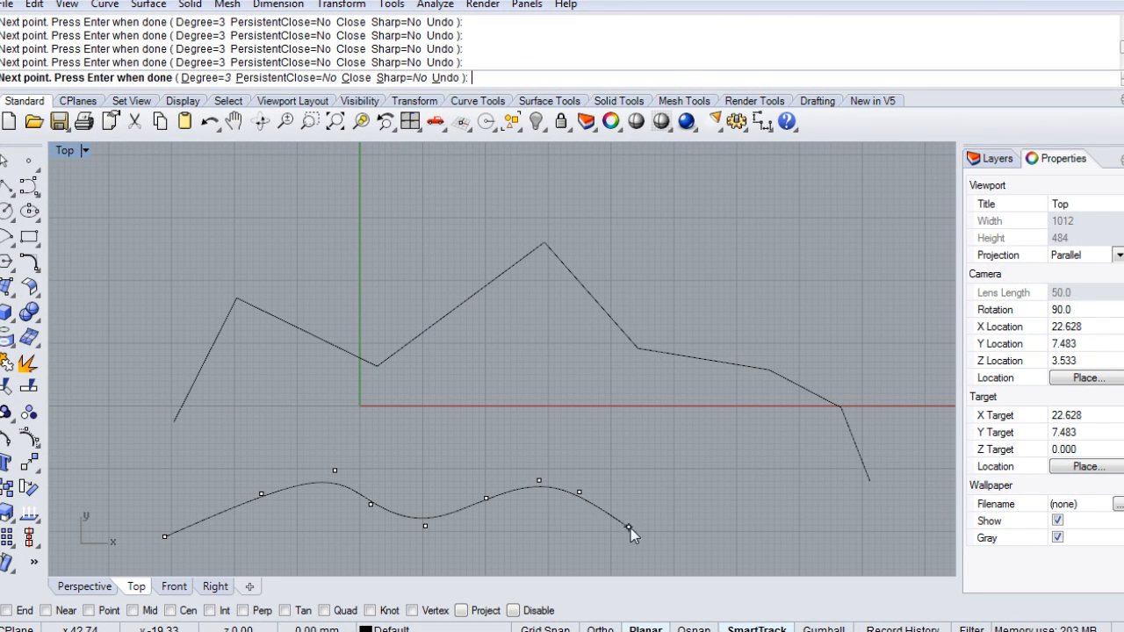
key("Return")
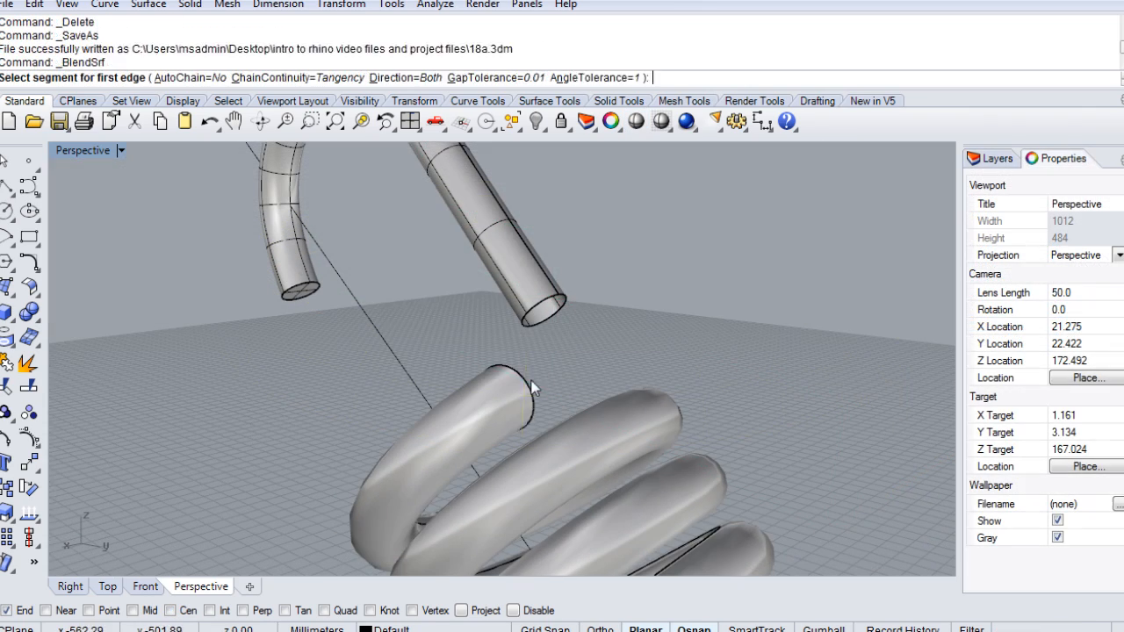
Step: Blend the first tube edge into an elbow surface and orbit the Perspective view to inspect it
left_click(519, 396)
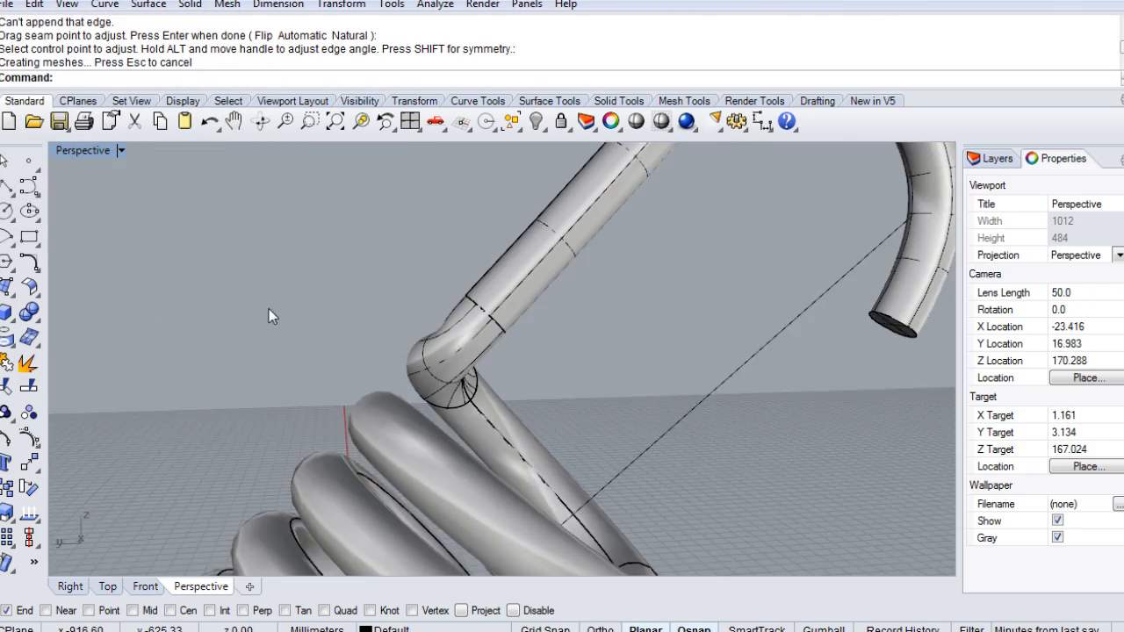
left_click_drag(273, 316, 434, 382)
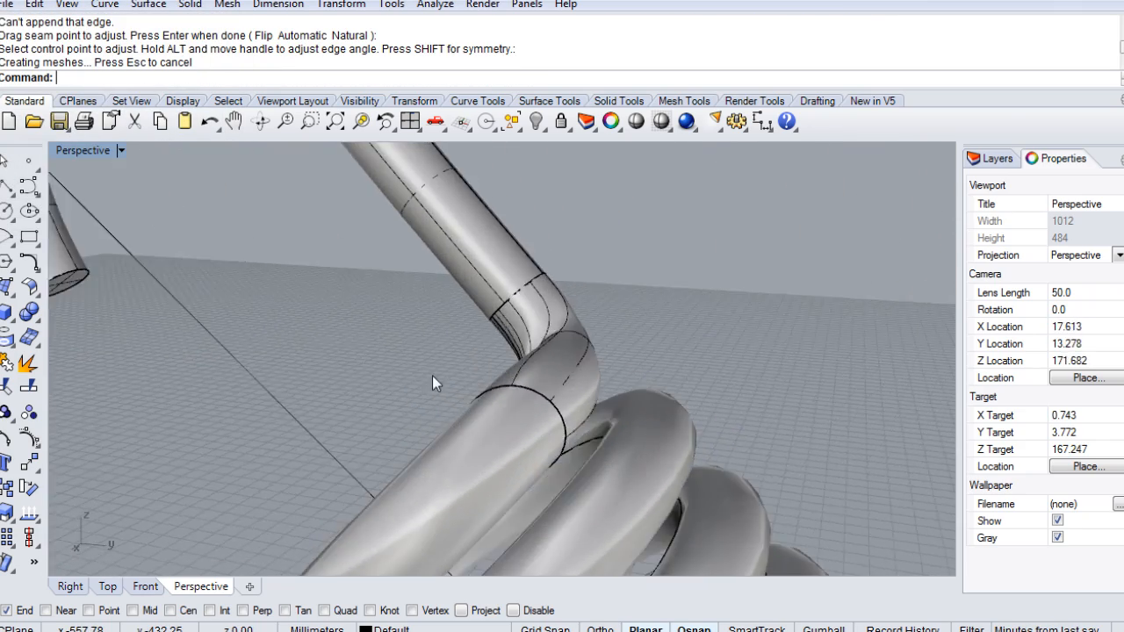
left_click(560, 121)
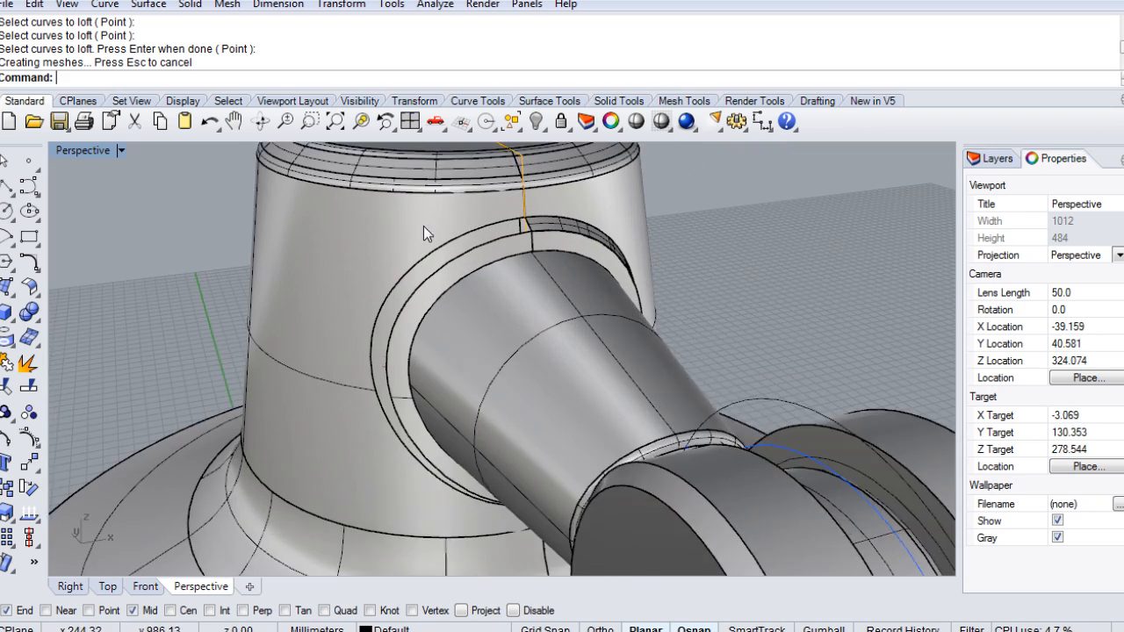
left_click(660, 122)
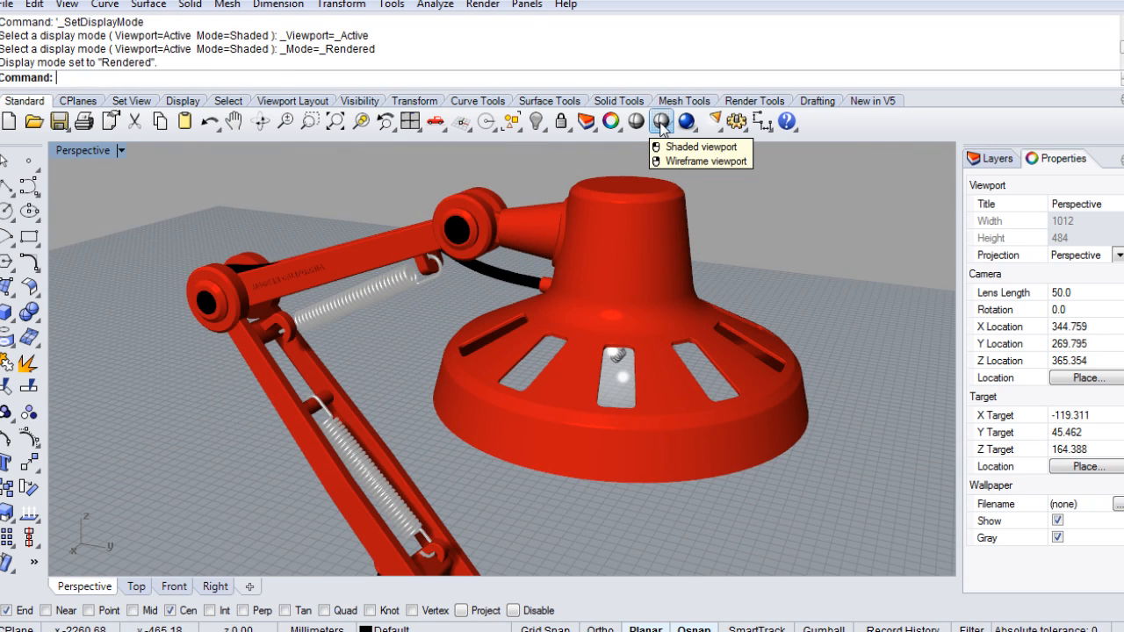
Step: Switch the desk lamp's Perspective viewport to Shaded display mode
left_click(700, 147)
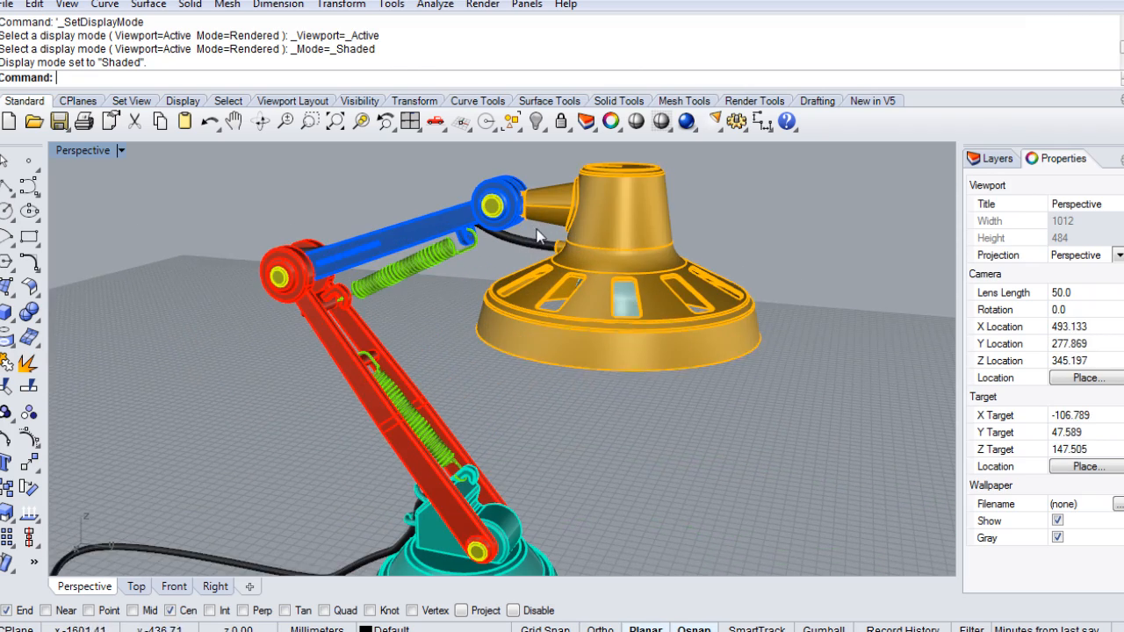